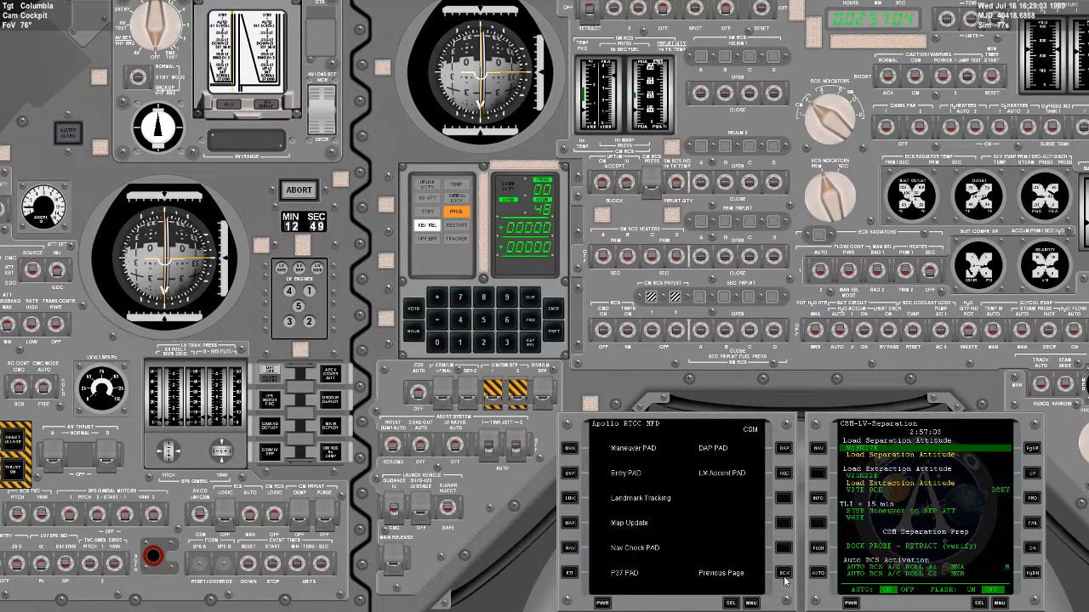
- Begin keying the CSM-LV separation attitude into the DSKY per the checklist
left_click(782, 573)
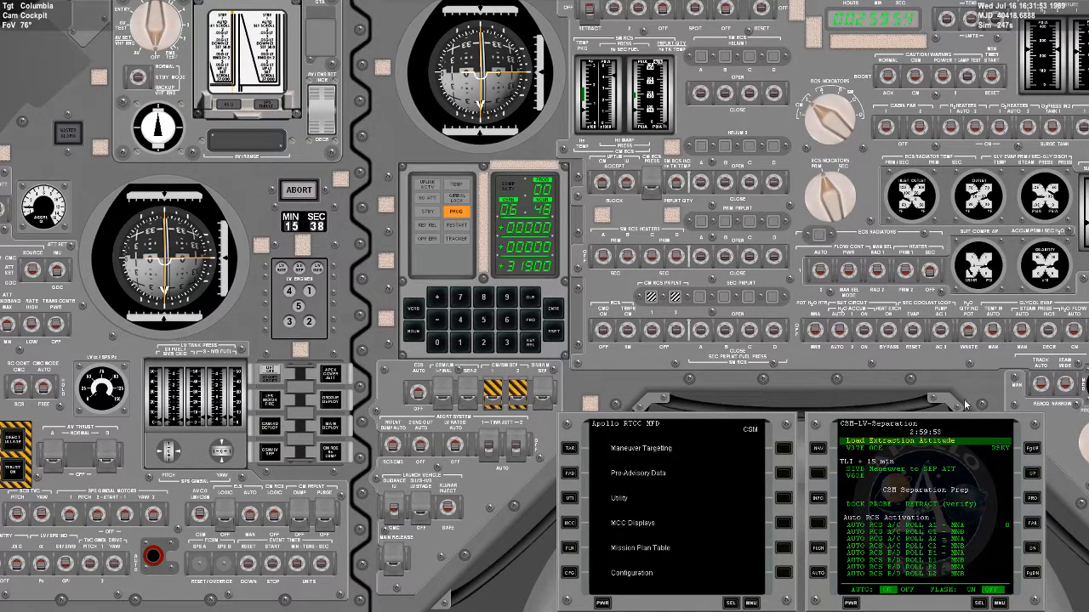
mouse_move(1012, 485)
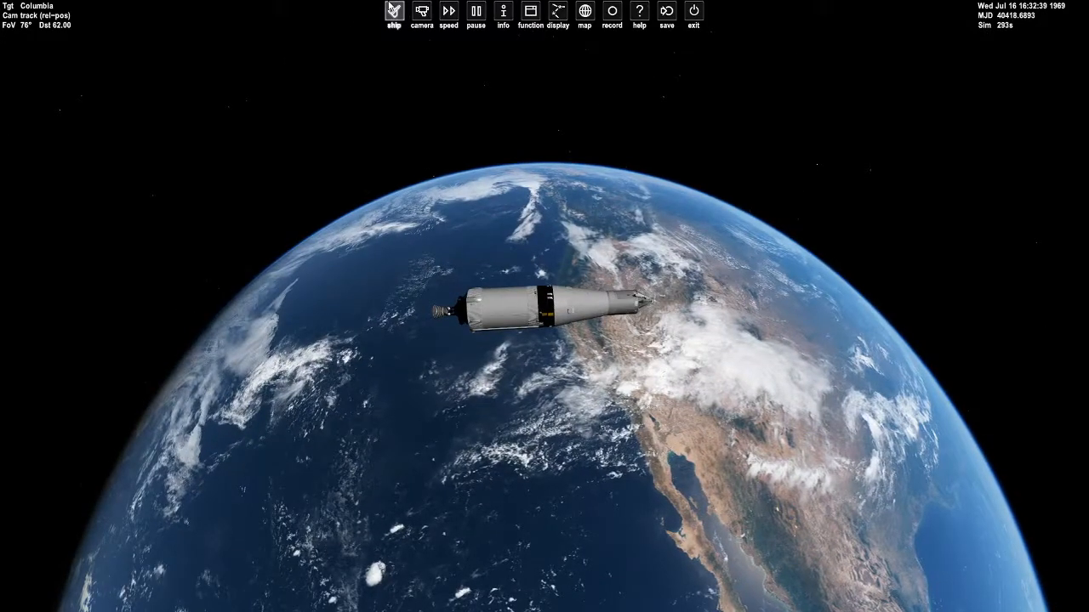
- Bring up the Orbiter Camera dialog and return to Columbia's cockpit view
left_click(422, 10)
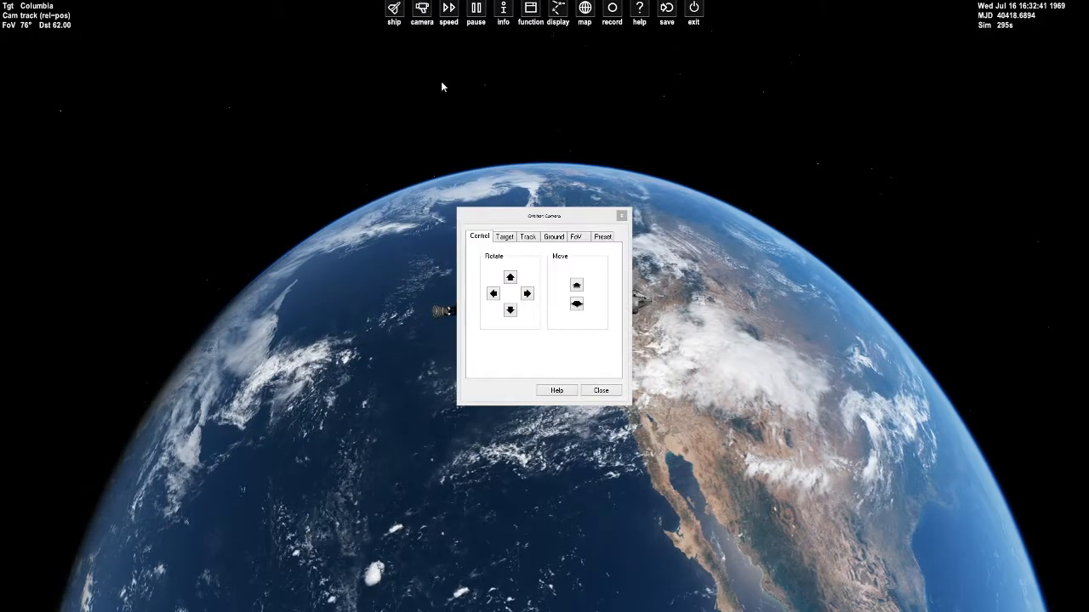
left_click(528, 237)
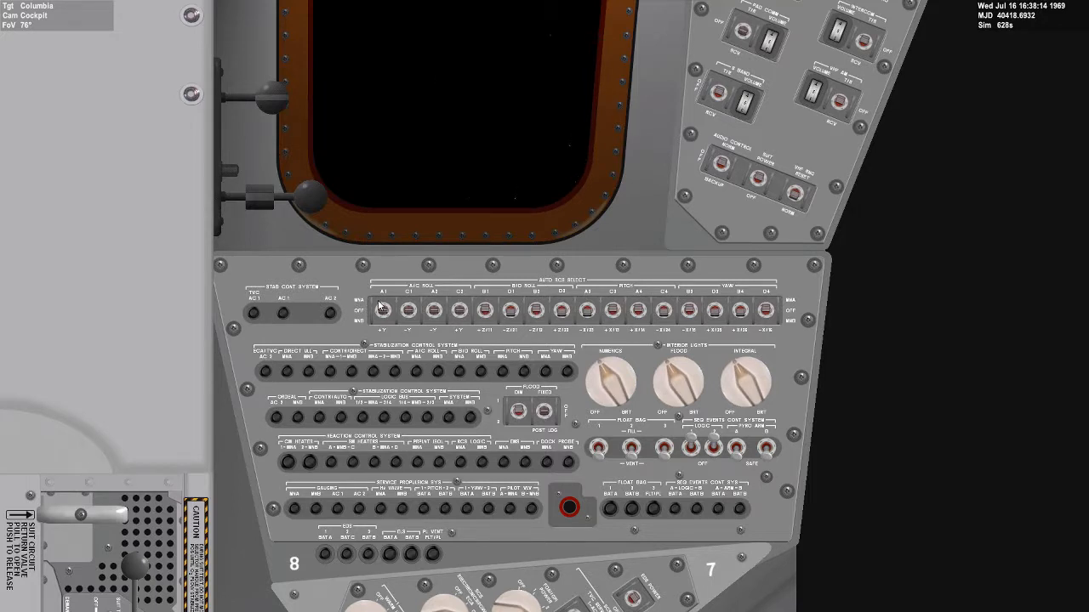
mouse_move(337, 289)
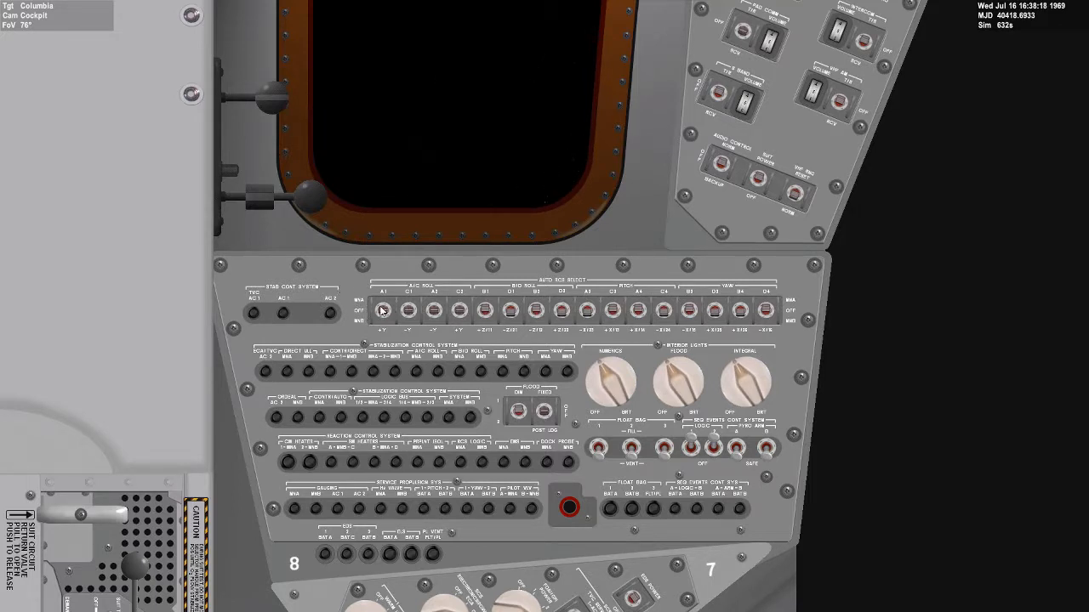
left_click(408, 310)
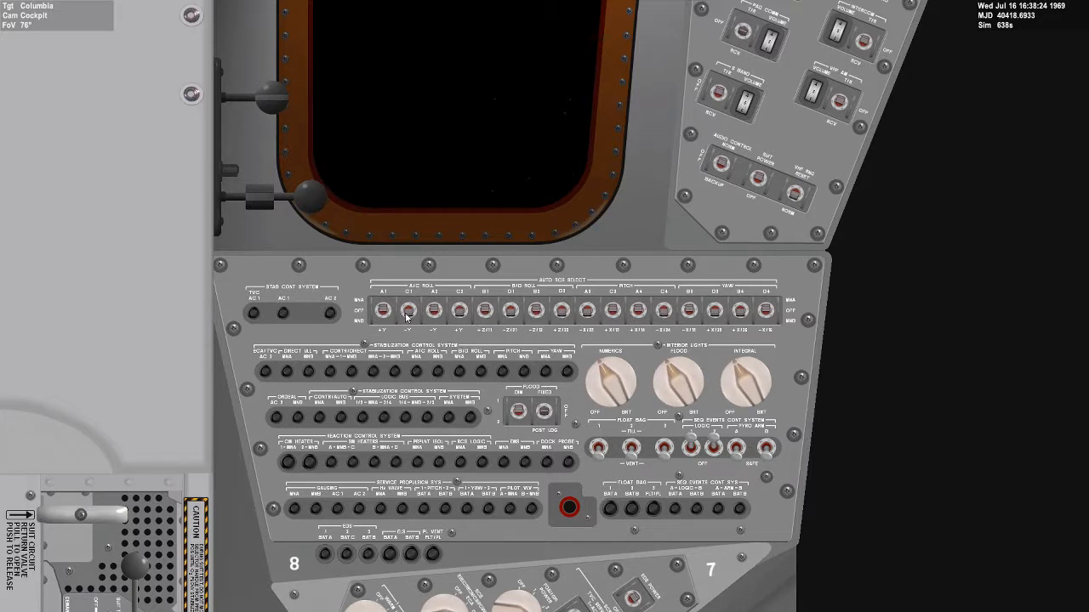
mouse_move(493, 286)
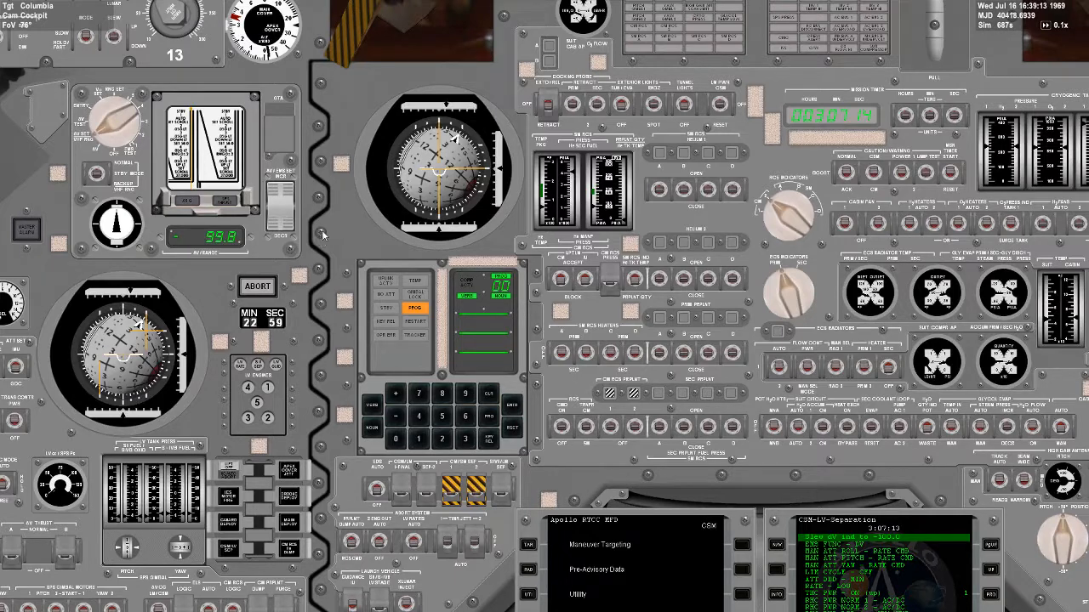
left_click(276, 225)
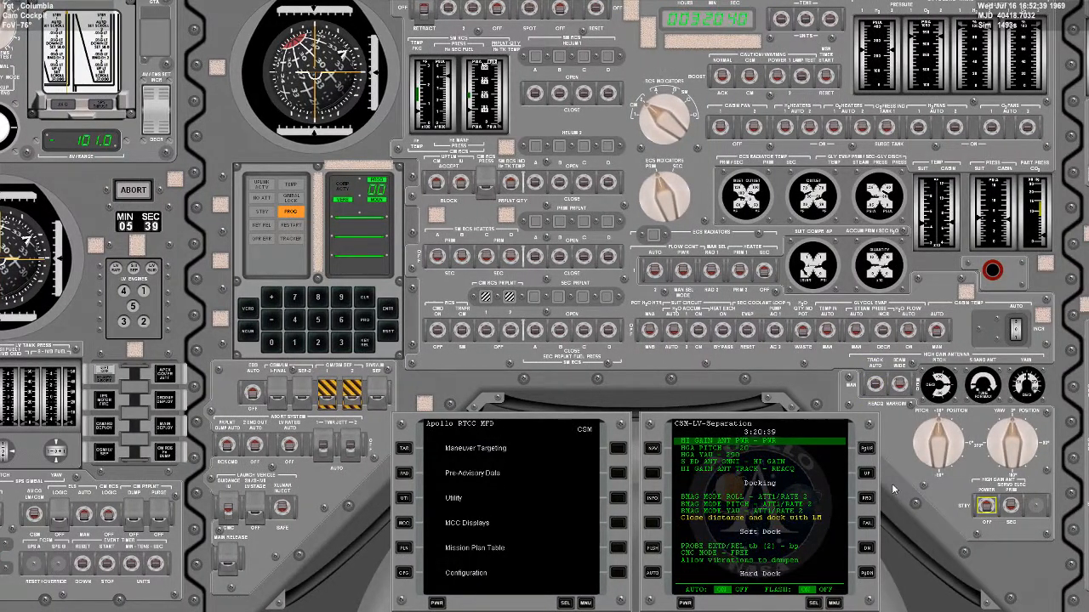
mouse_move(987, 504)
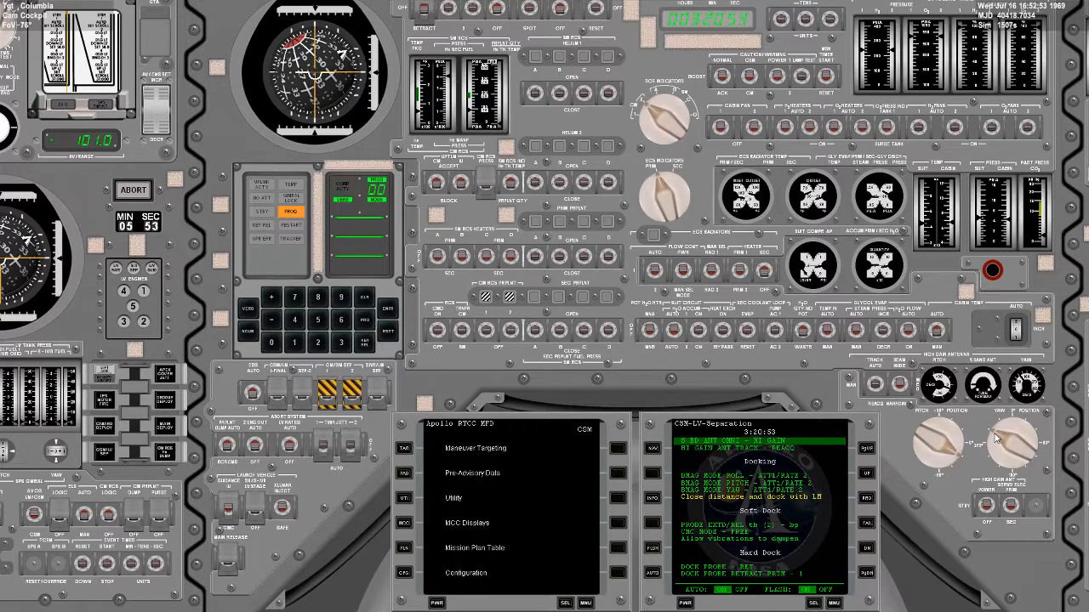
mouse_move(638, 415)
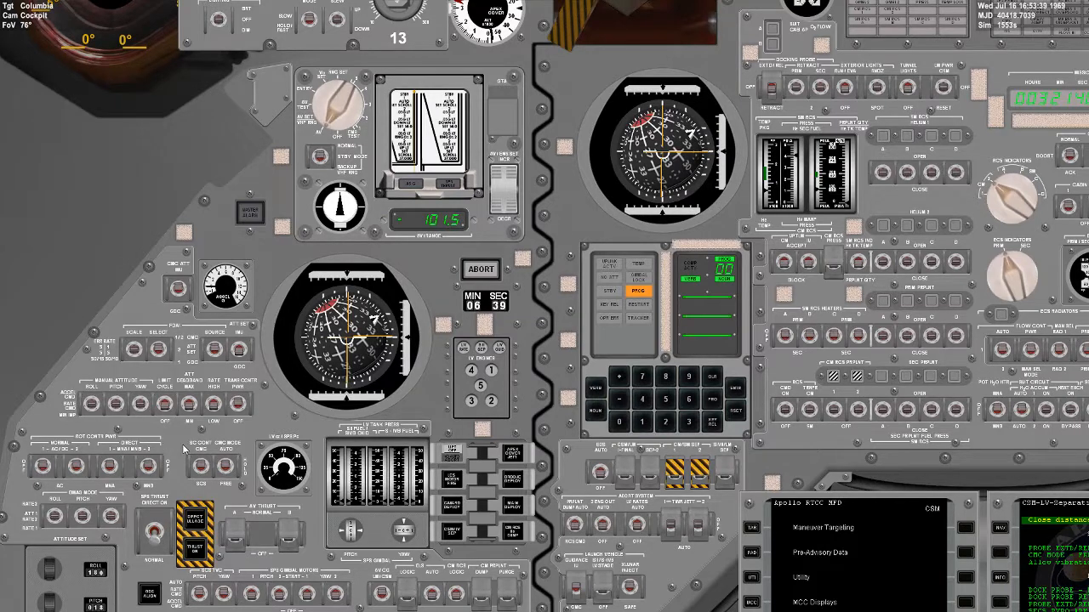
mouse_move(4, 266)
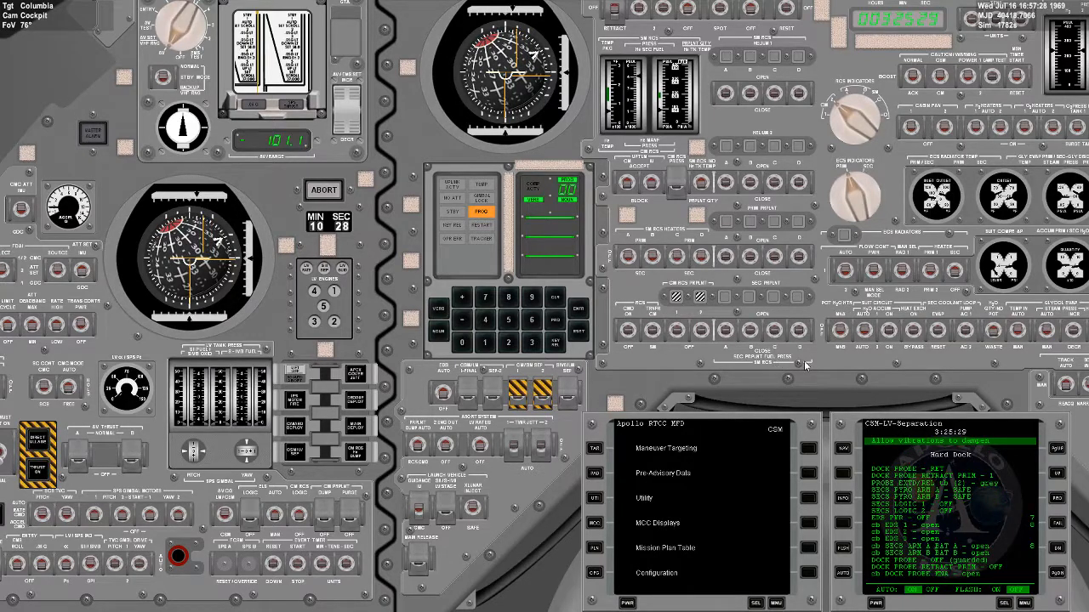
mouse_move(833, 398)
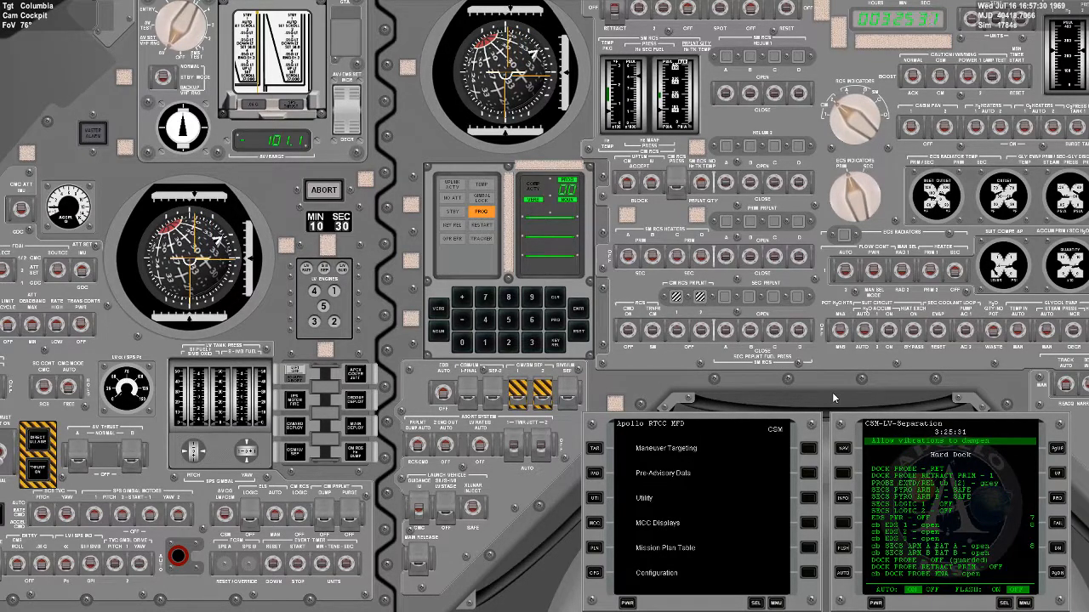